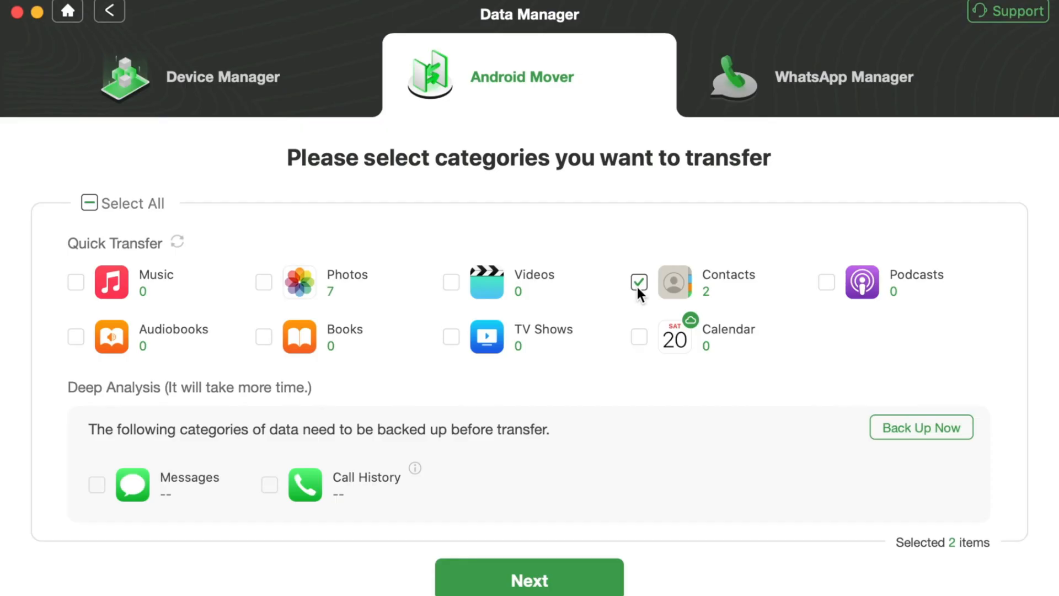
# Begin transferring the checked Contacts from the iPhone to the Android phone with Next.
pyautogui.click(529, 590)
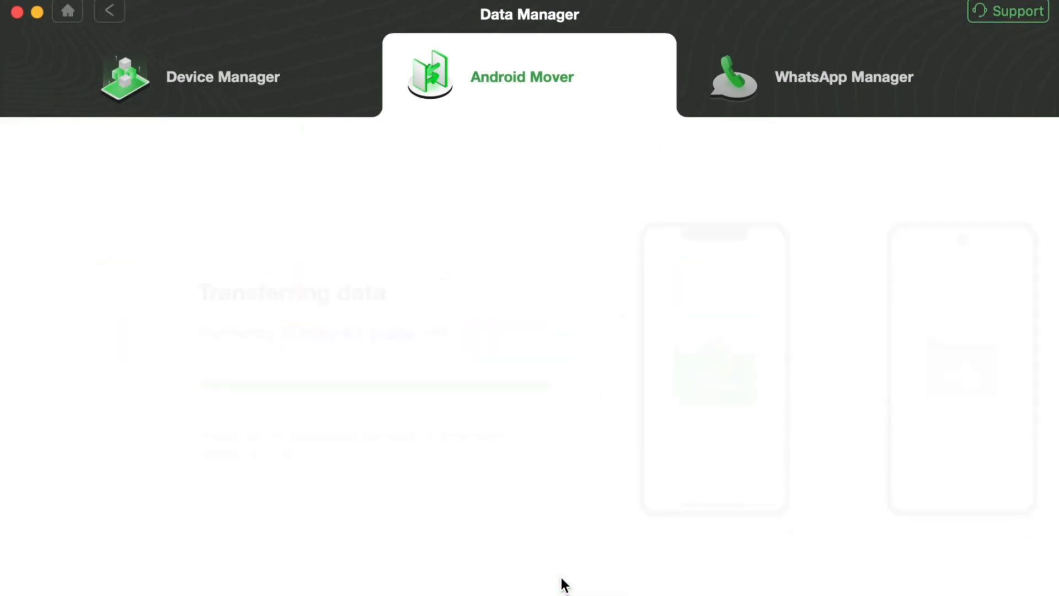